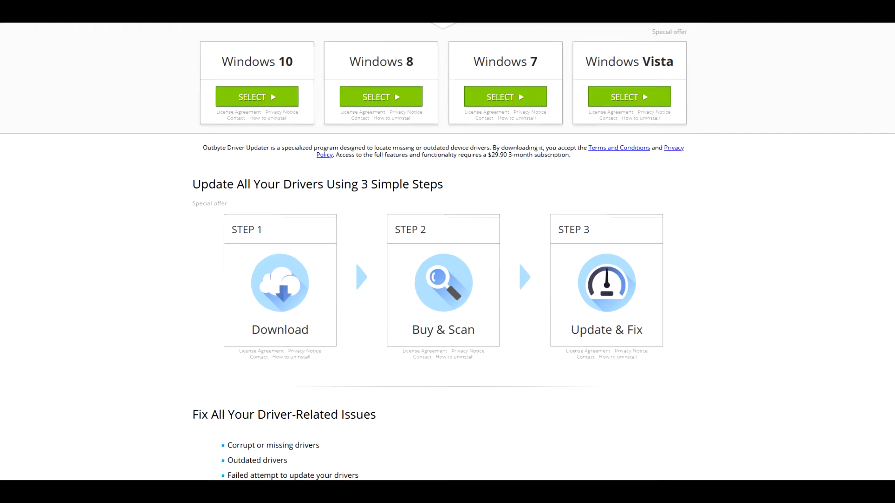
Step: Scroll the Outbyte driver page until the 'Outdated drivers detected' alert shows motherboard resources plus 15 more
{"action": "scroll", "scroll_direction": "down", "scroll_amount": 3}
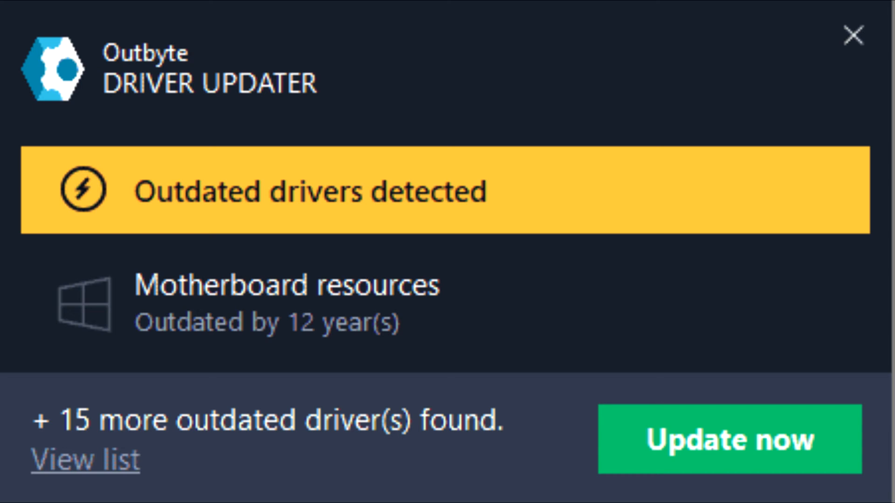
Step: Choose 'View list' on the alert to show outdated drivers like the PnP monitor and TP-Link adapter
{"action": "left_click", "coordinate": [730, 439]}
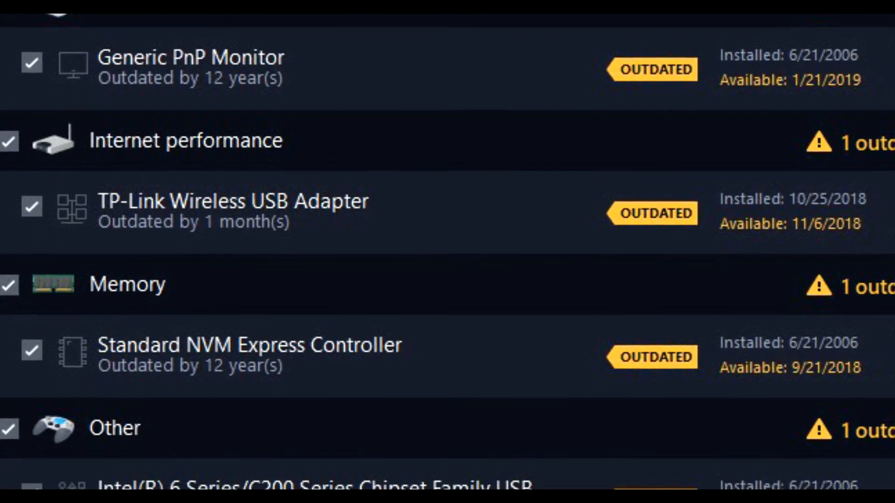
Step: Scroll the results to the Intel 6 Series USB Enhanced Host Controller at the list's end
{"action": "scroll", "scroll_direction": "down", "scroll_amount": 3}
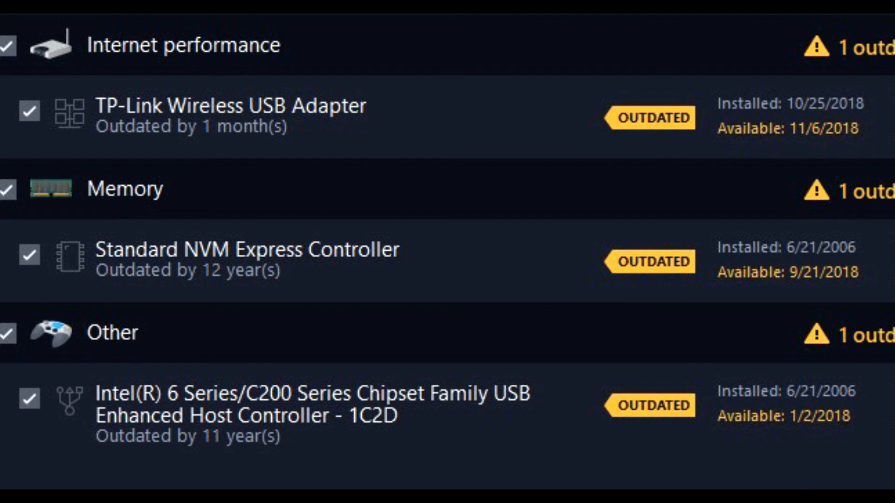